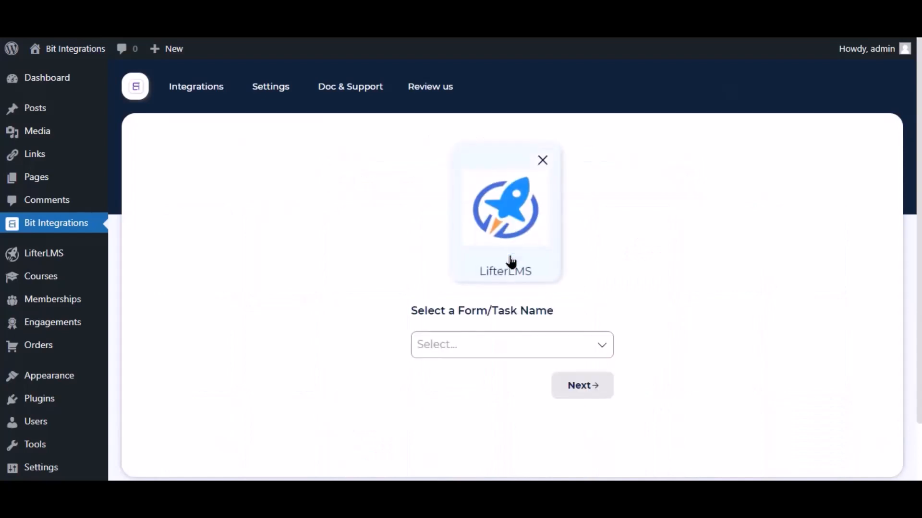
# - Choose the LifterLMS trigger task 'A user enroll in a course'
pyautogui.click(506, 344)
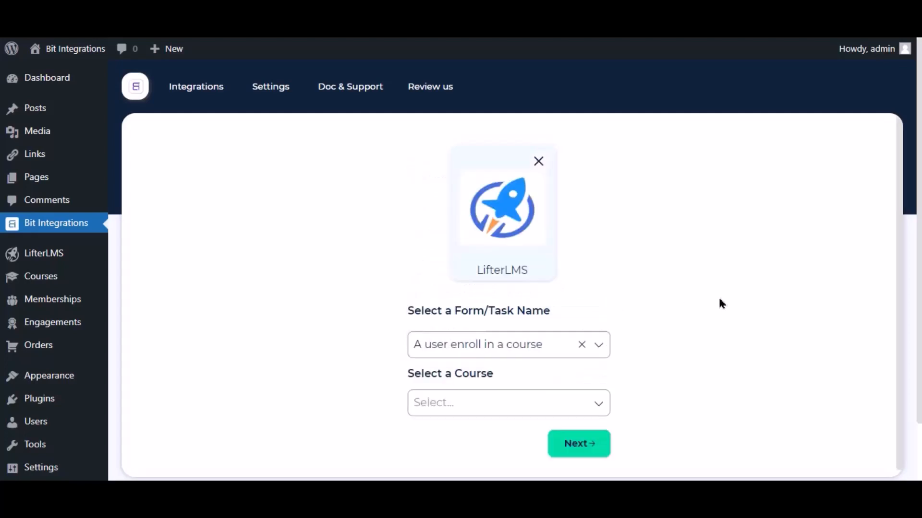